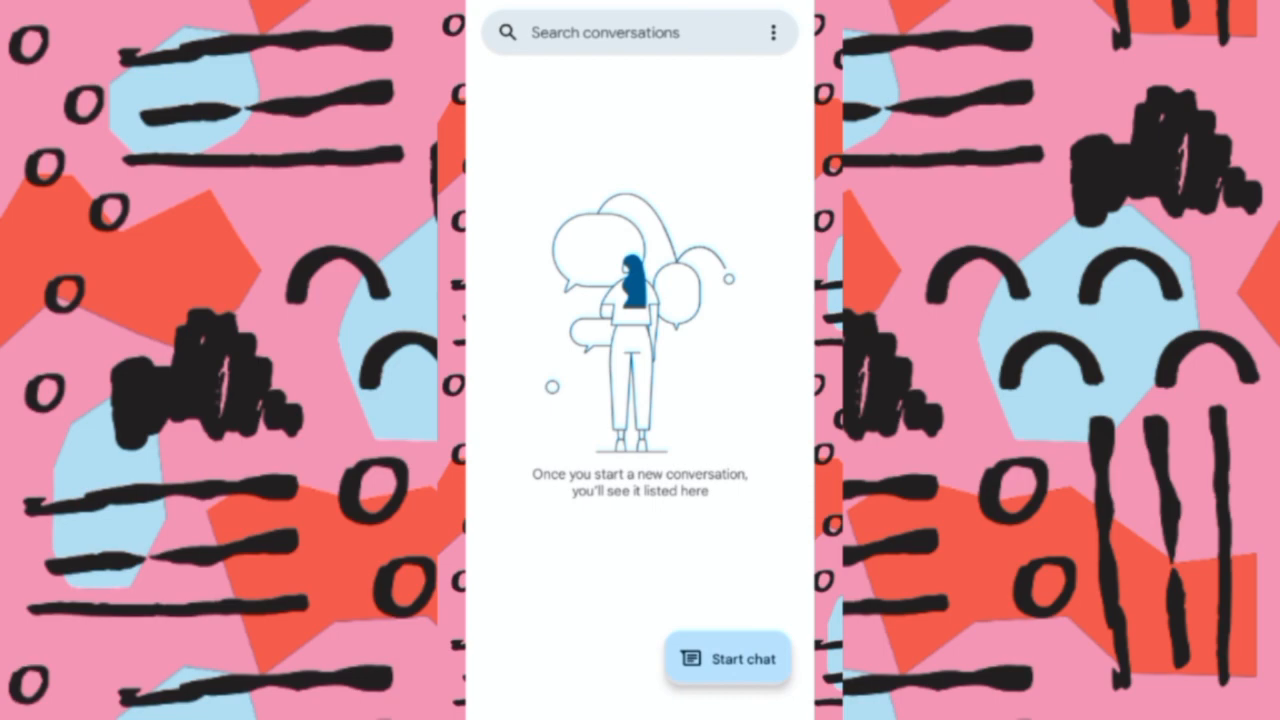
# - Start a new chat and focus the To field to show contact suggestions
pyautogui.click(728, 659)
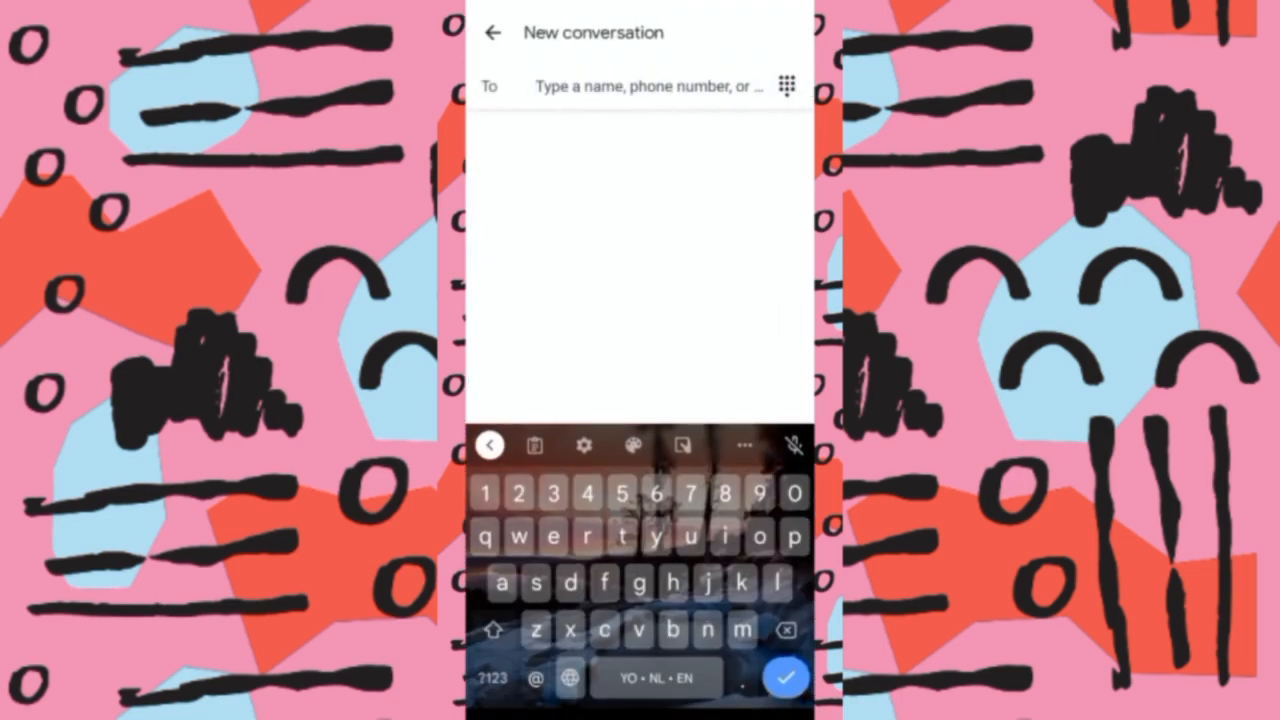
pyautogui.click(645, 86)
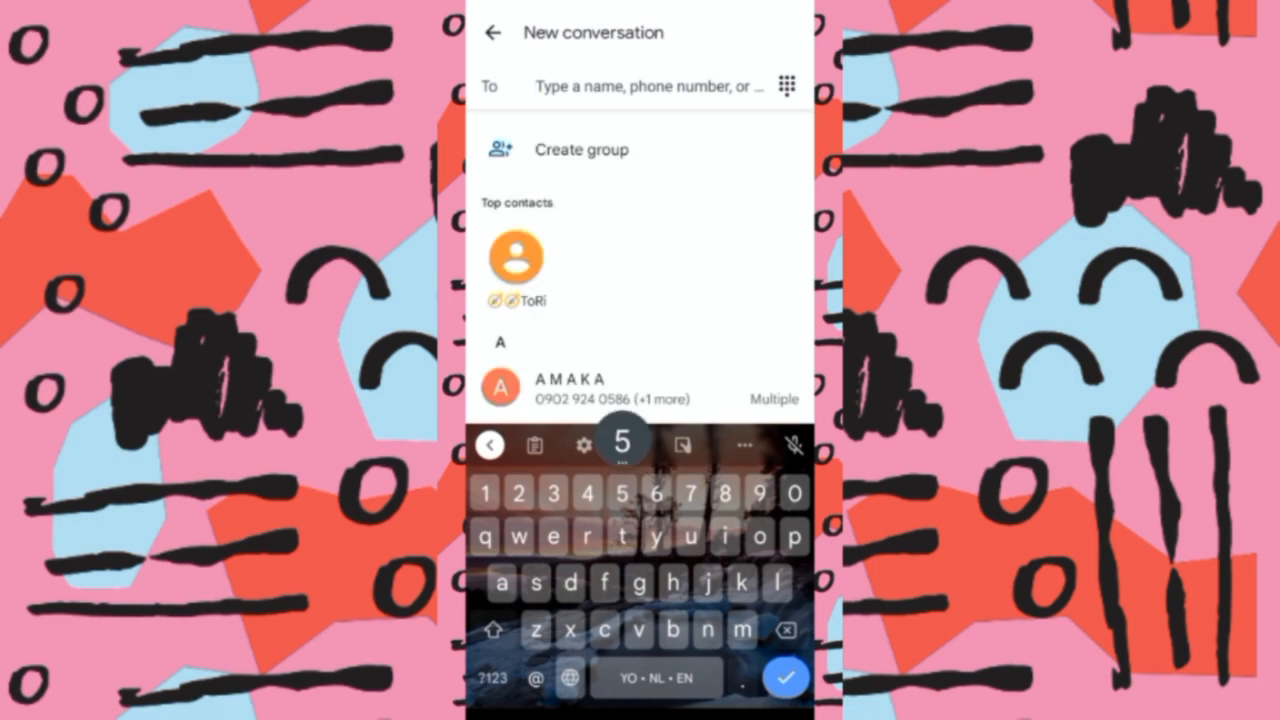
# - Enter 55019 as the recipient to open an empty SMS thread
pyautogui.write('5')
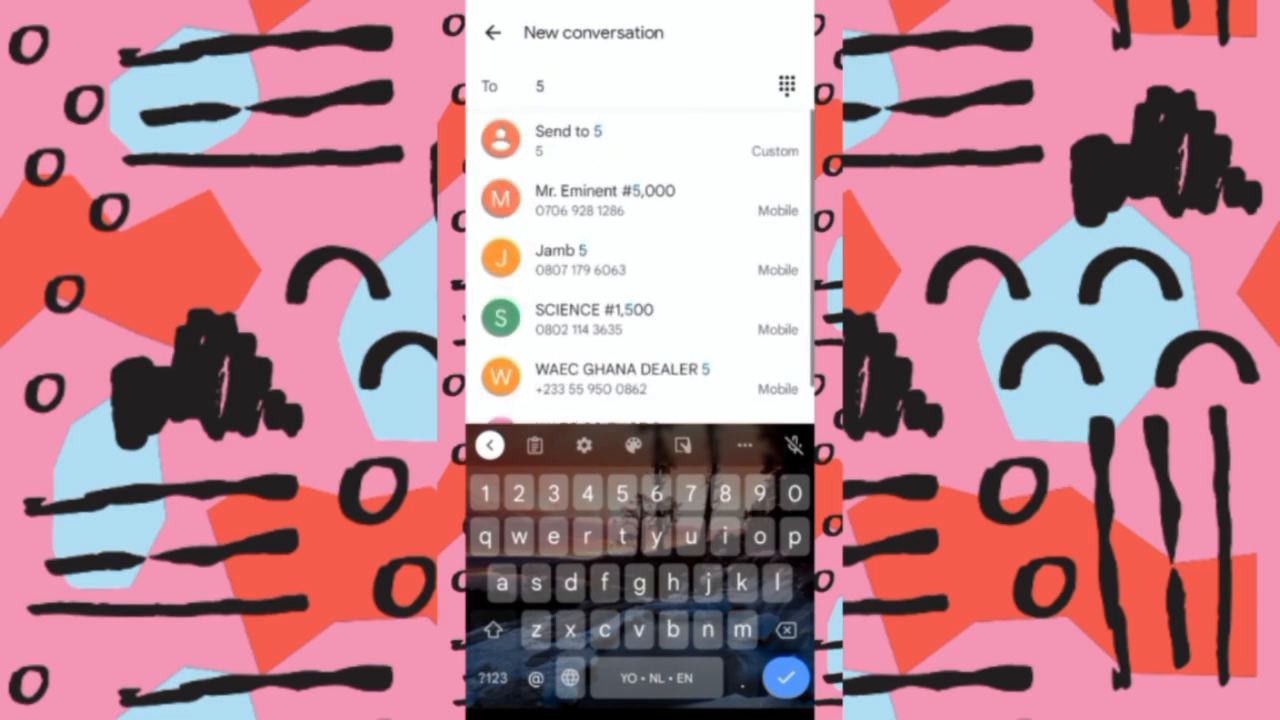
pyautogui.write('50')
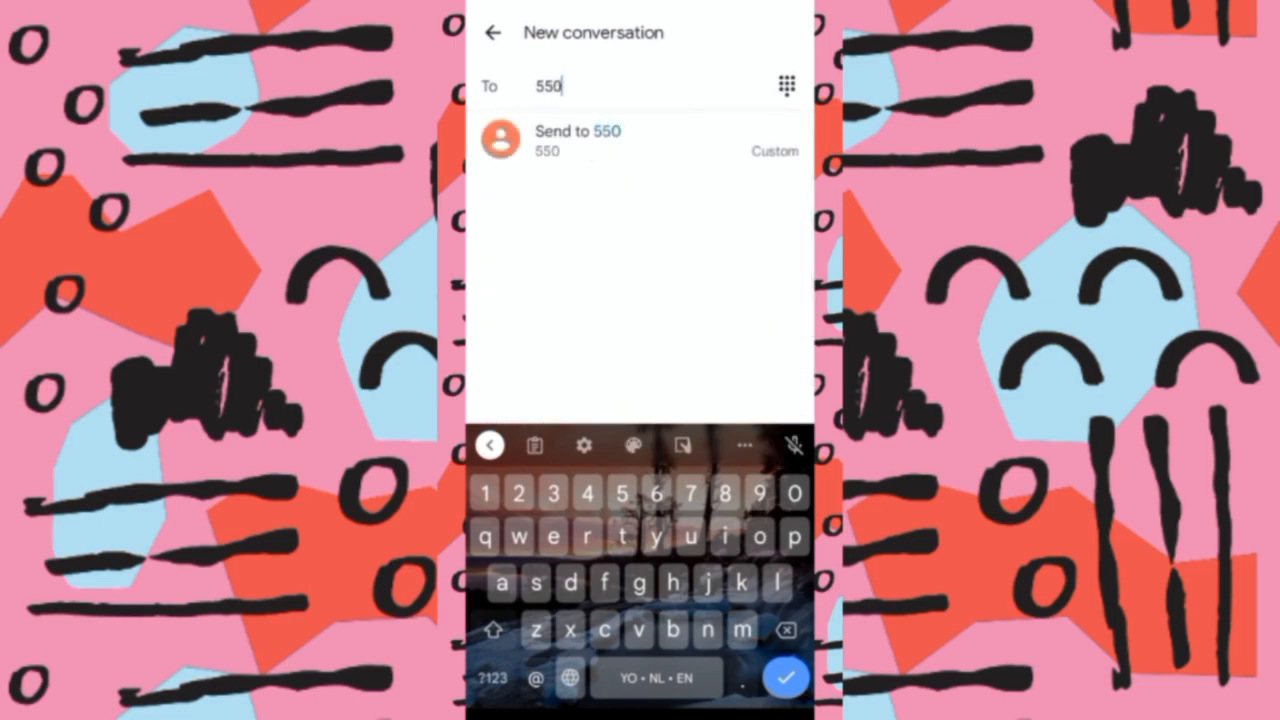
pyautogui.write('19')
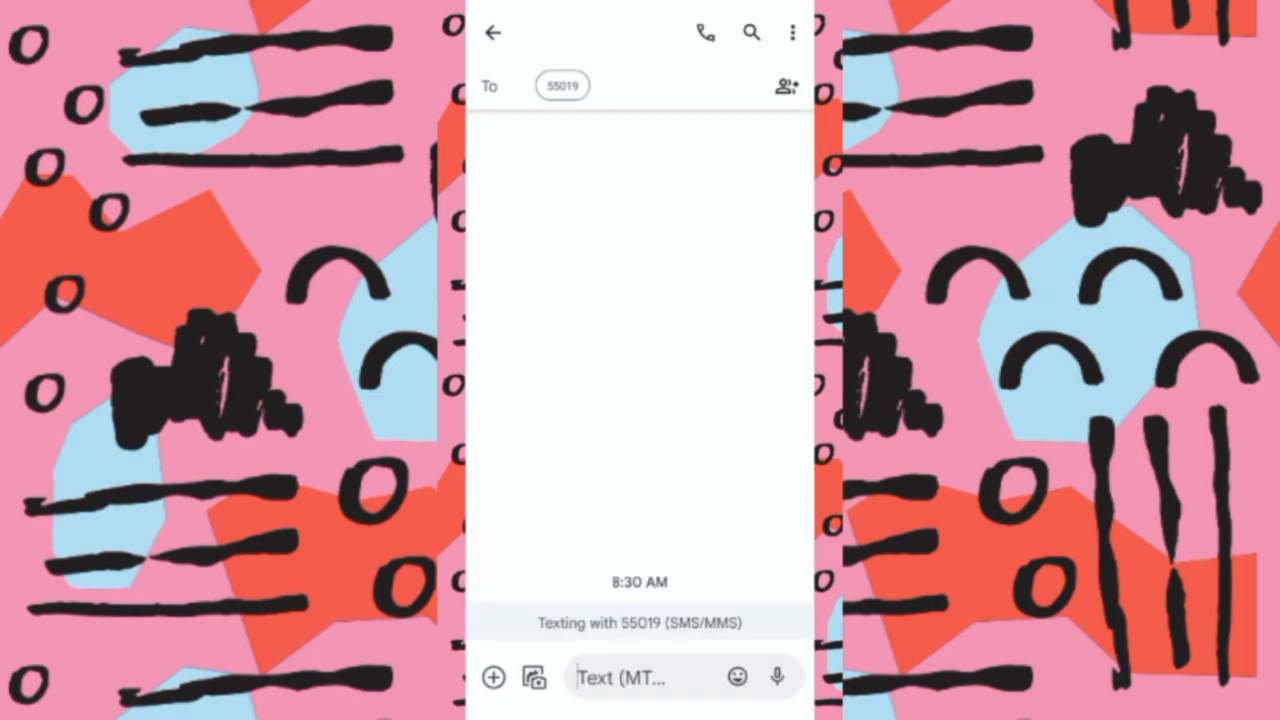
# - Type UTMERESULT into the text message box of the 55019 thread
pyautogui.click(640, 677)
pyautogui.write('UT')
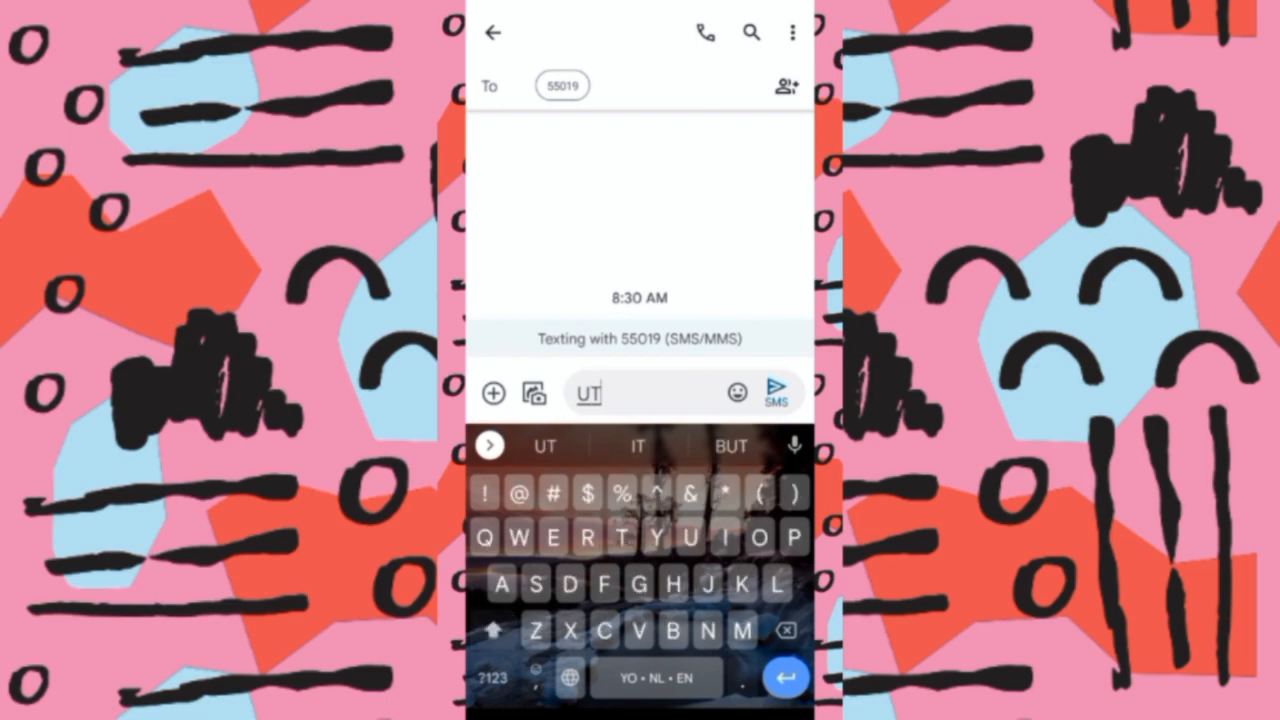
pyautogui.write('MER')
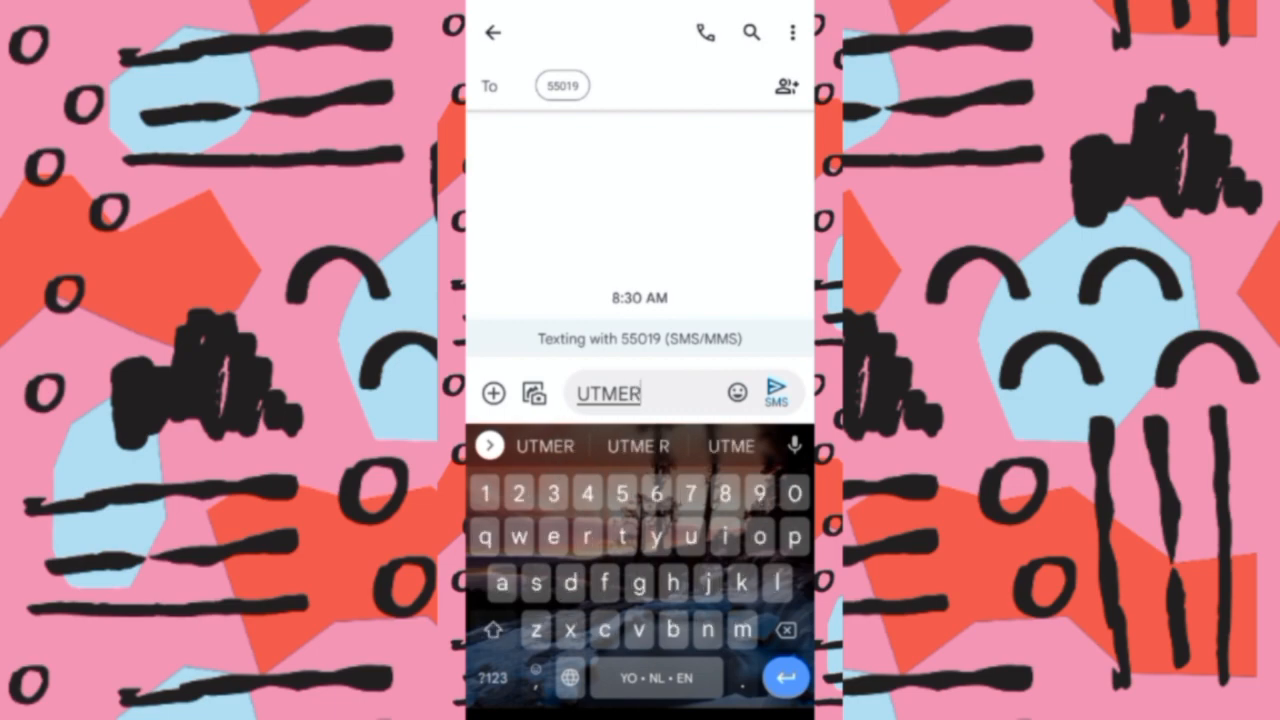
pyautogui.write('ESULT')
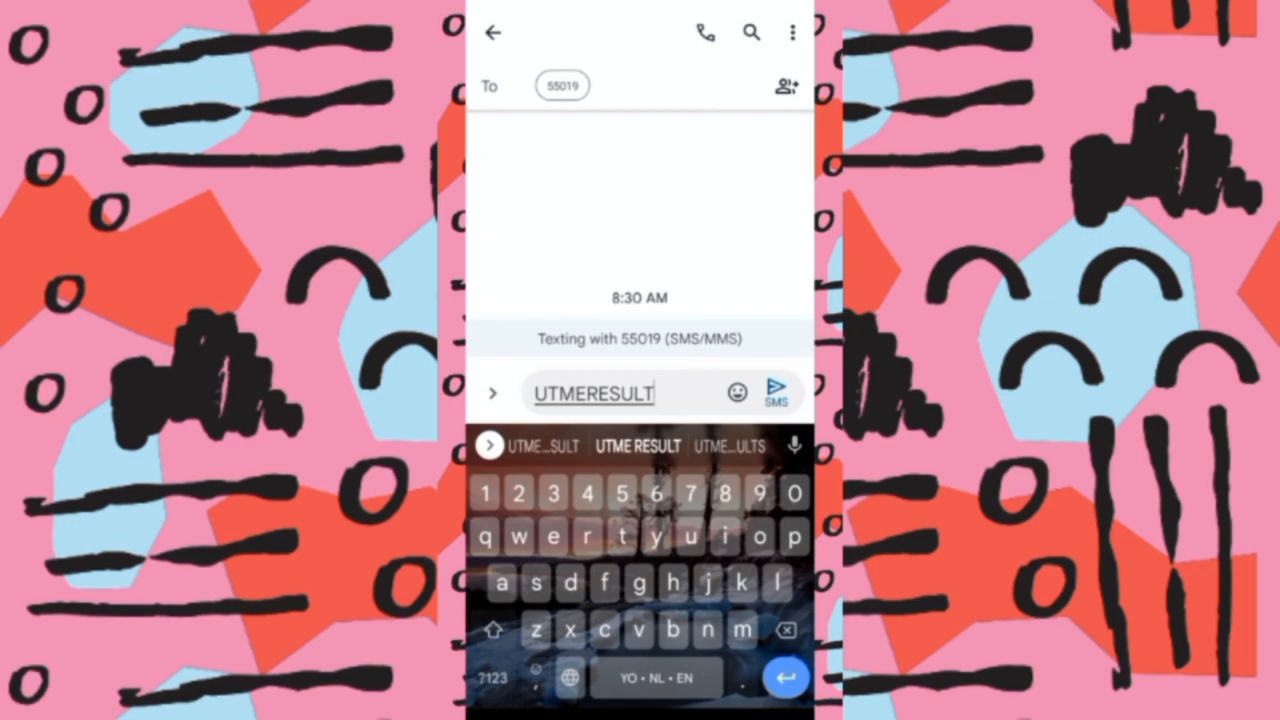
# - Send UTMERESULT via SMS, accept the possible charges, and return to the conversations list
pyautogui.click(779, 391)
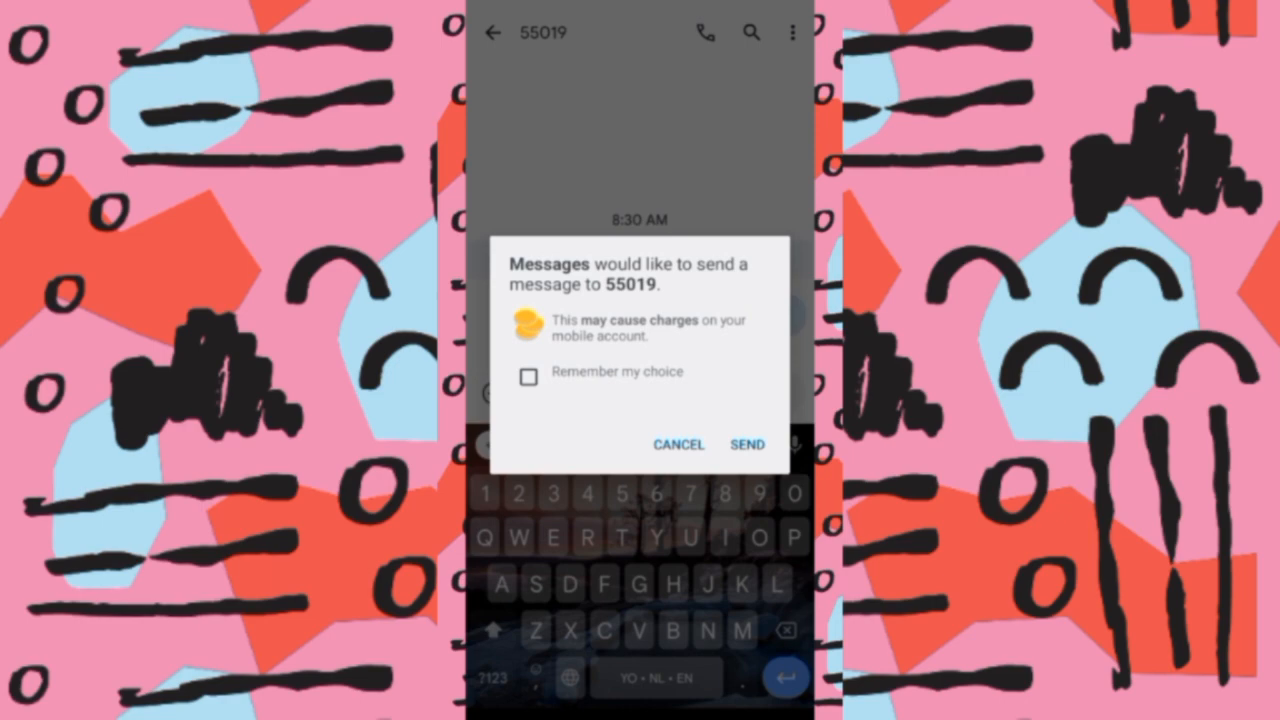
pyautogui.click(747, 444)
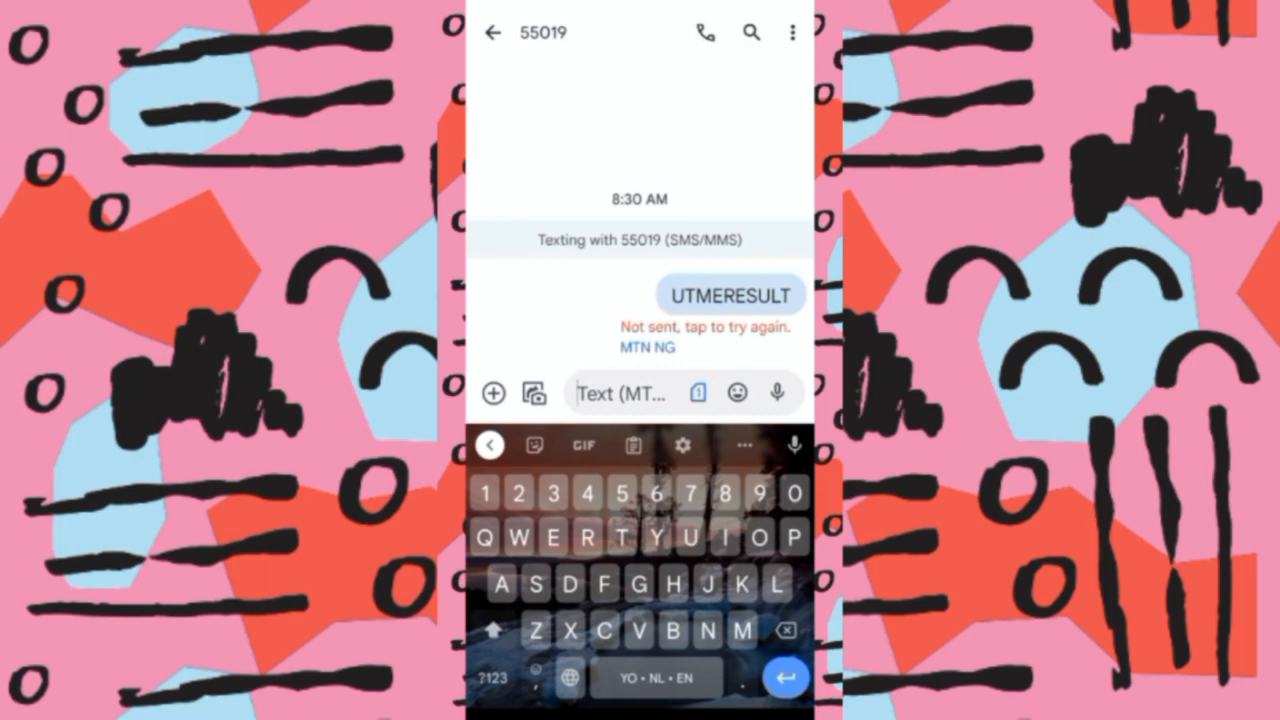
pyautogui.click(492, 32)
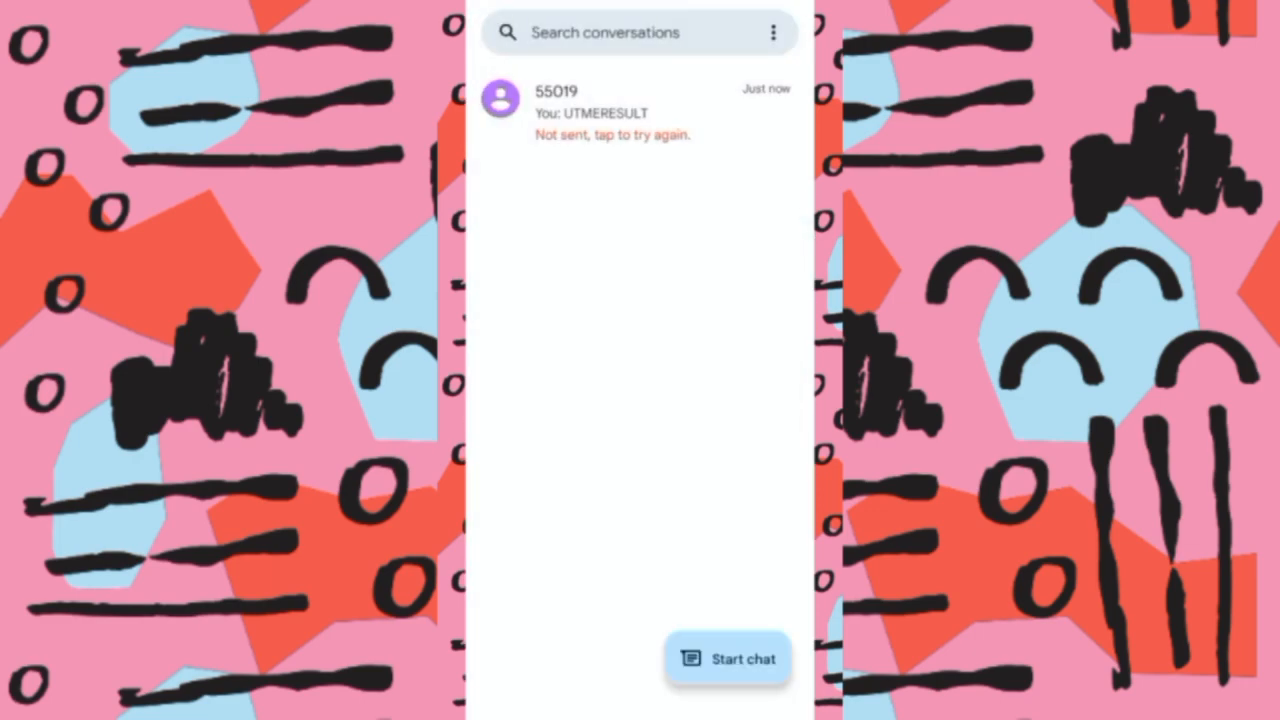